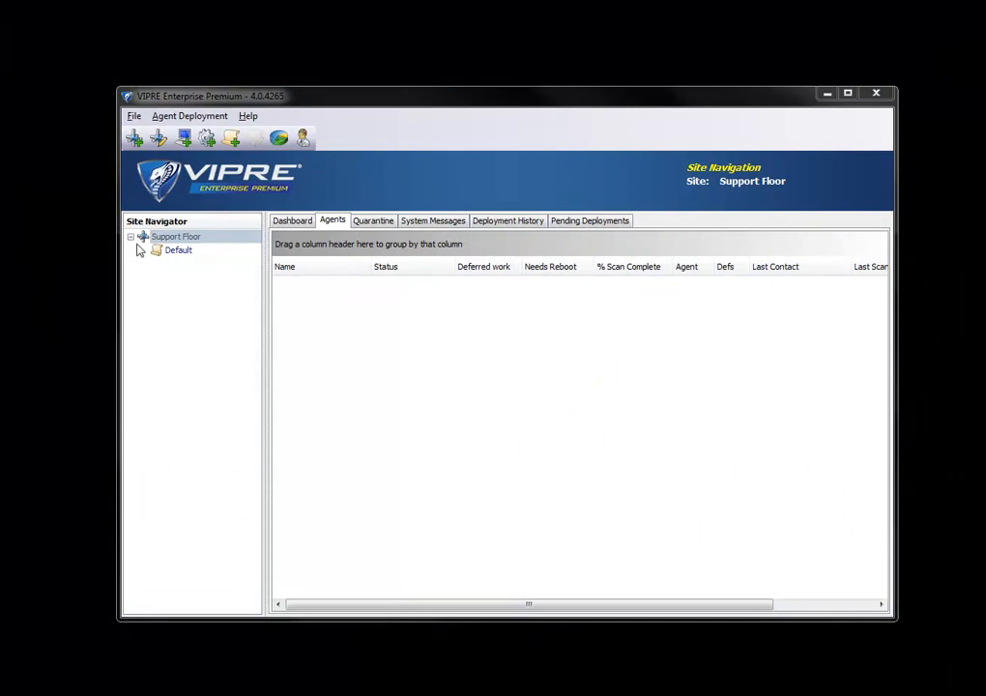
Step: Add a deployment credential for Administrator on the SunbeltSupport domain in the site properties
{"action": "left_click", "coordinate": [176, 236]}
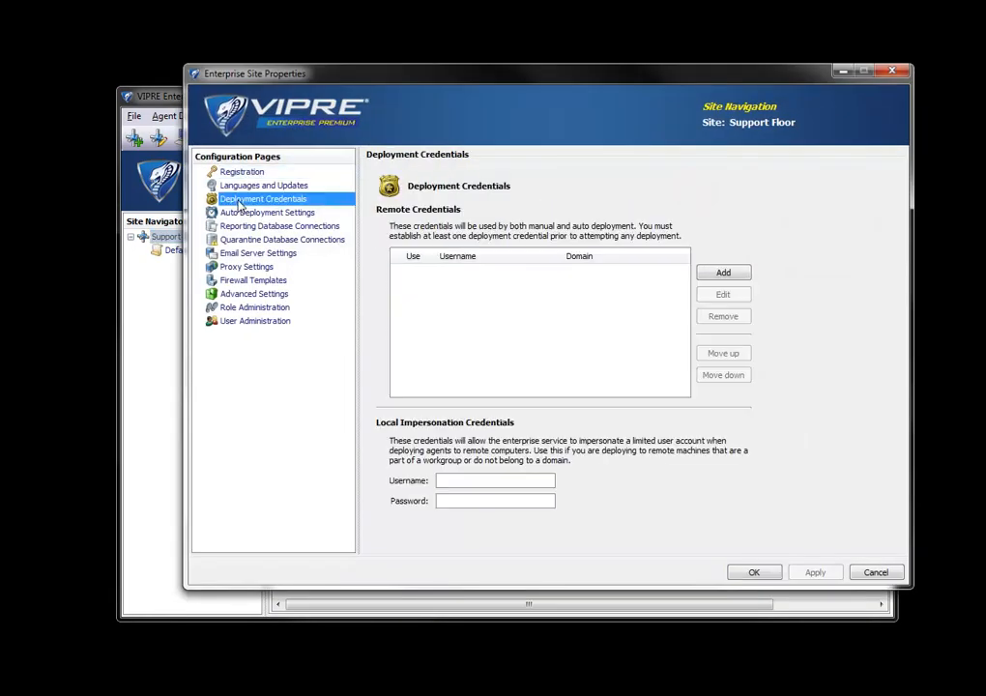
{"action": "mouse_move", "coordinate": [420, 279]}
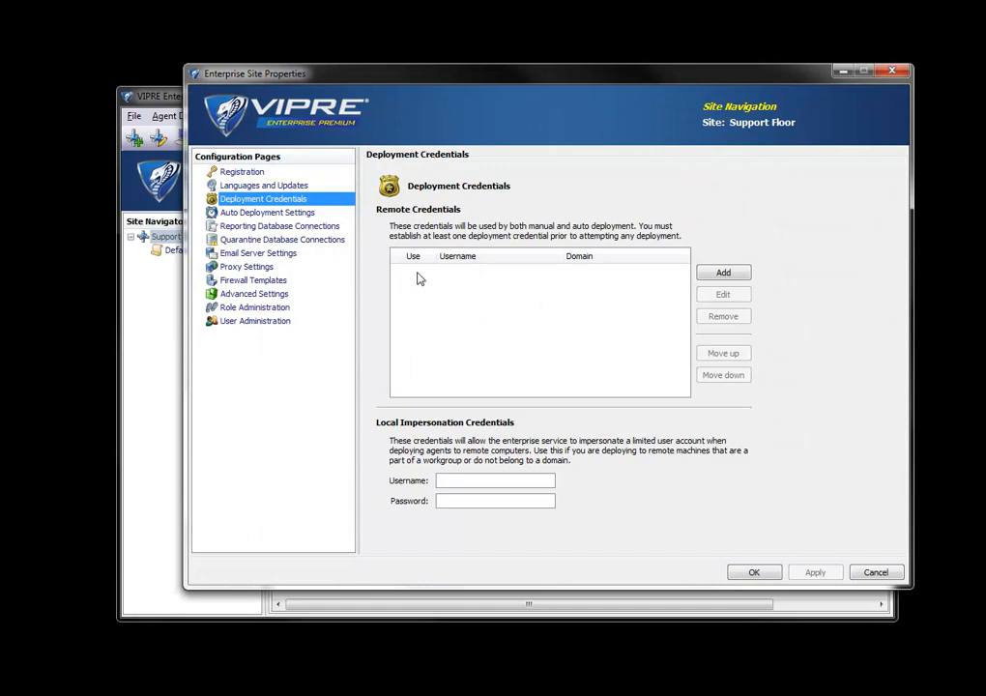
{"action": "mouse_move", "coordinate": [413, 401]}
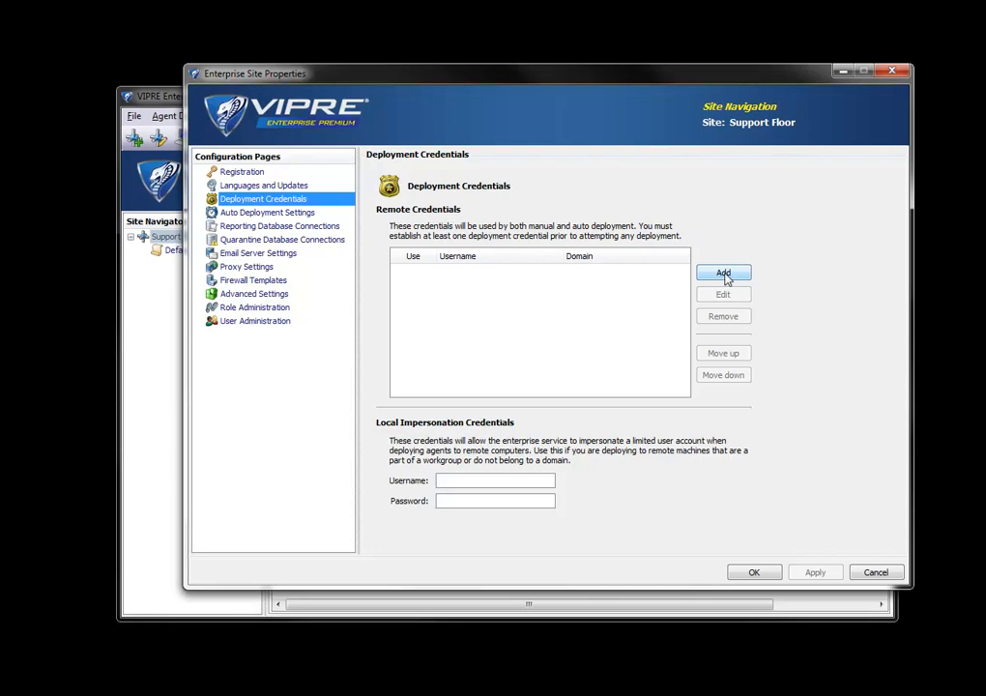
{"action": "left_click", "coordinate": [723, 273]}
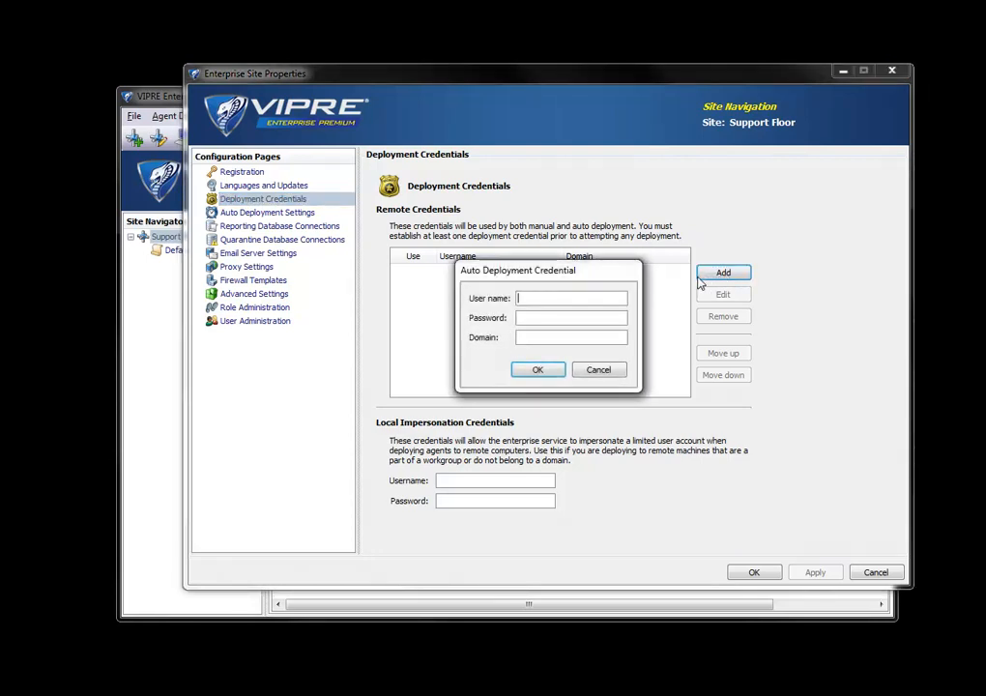
{"action": "type", "text": "Administrator"}
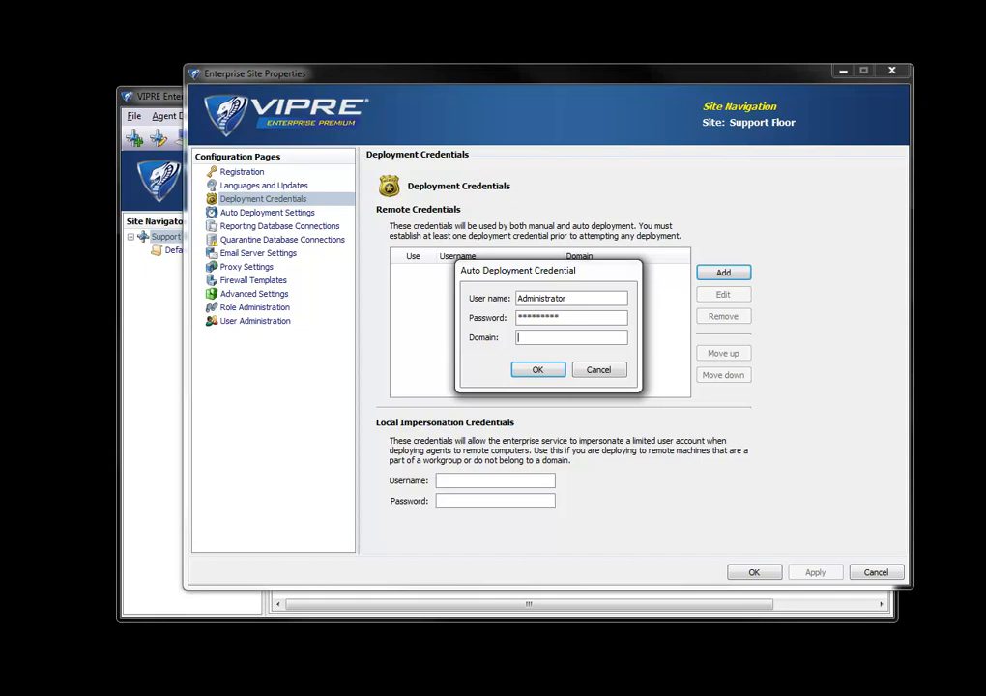
{"action": "type", "text": "Sunbelts"}
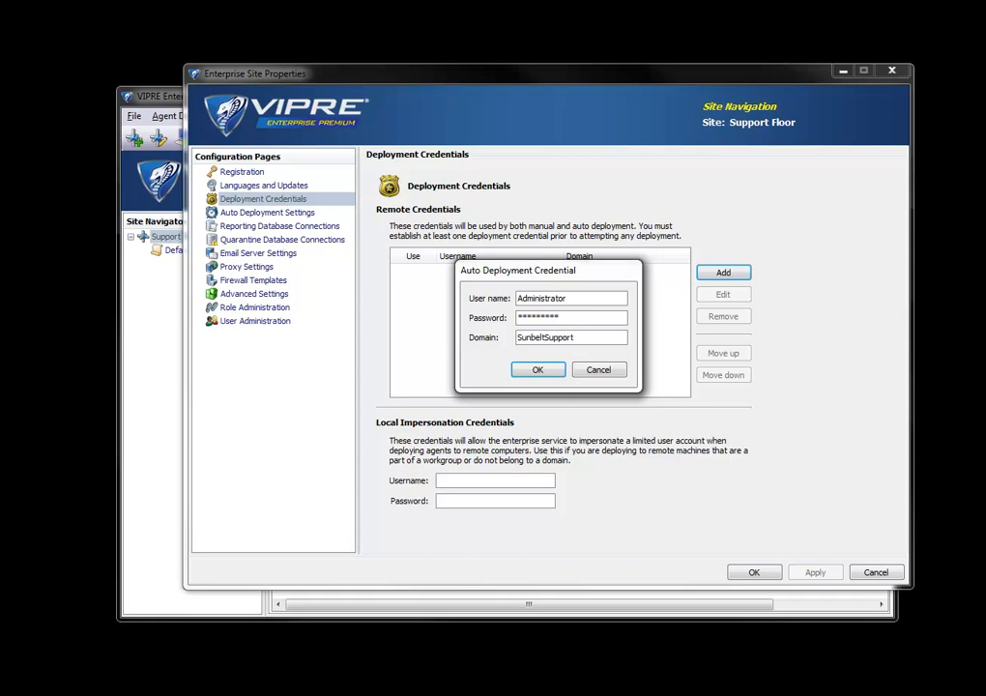
{"action": "left_click", "coordinate": [538, 369]}
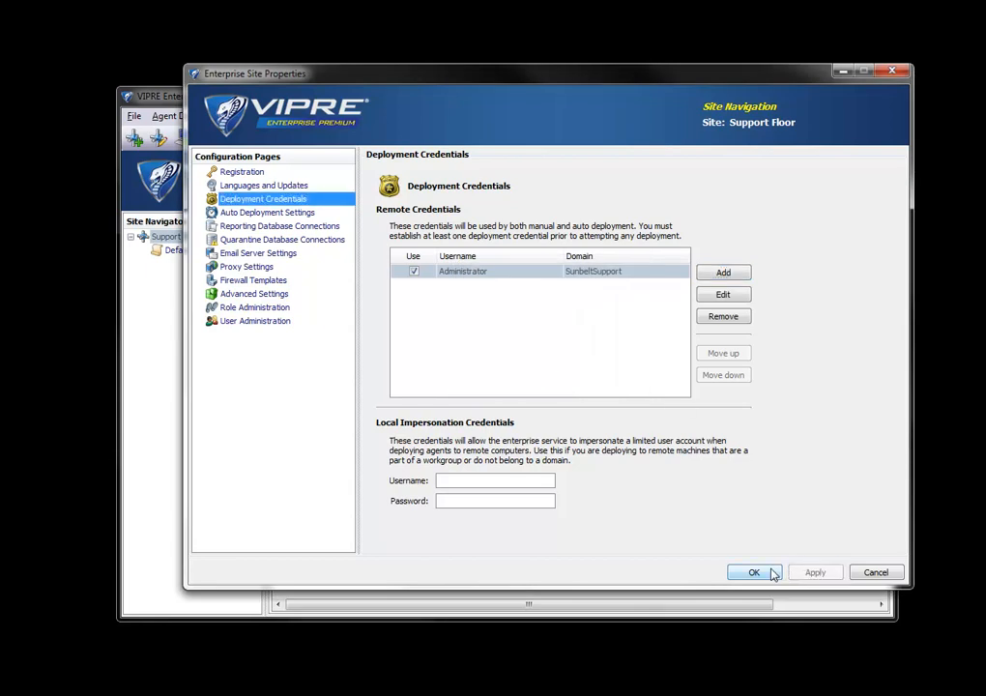
Step: Save and close the Support Floor site properties, returning to the Agents view
{"action": "left_click", "coordinate": [754, 572]}
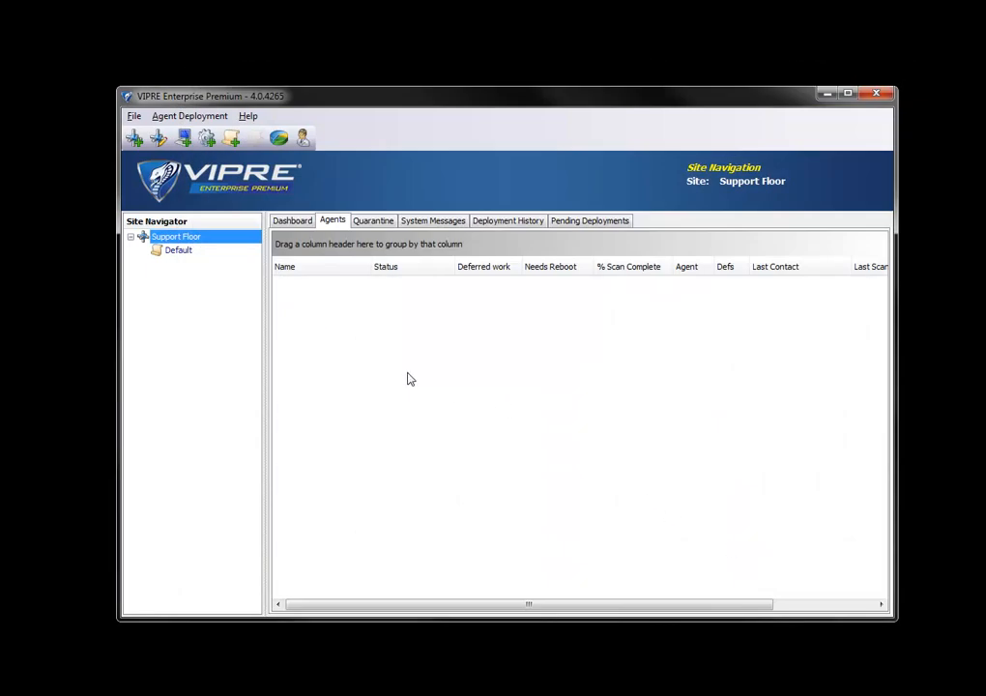
{"action": "mouse_move", "coordinate": [404, 385]}
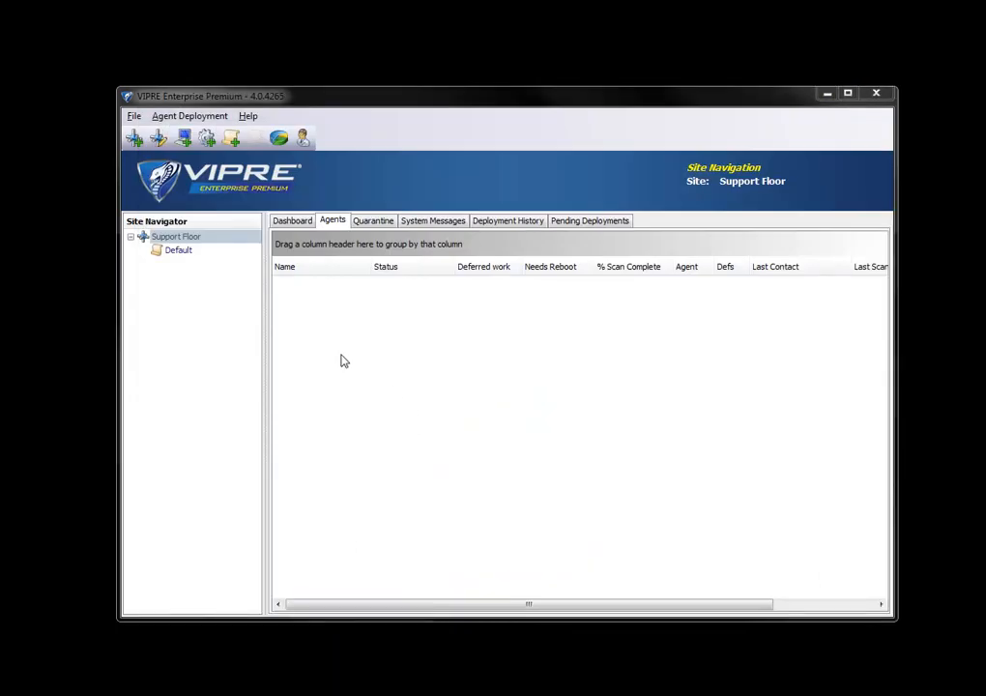
Step: Add SUNBELTXP as an agent under the Default policy and deploy it immediately
{"action": "right_click", "coordinate": [345, 361]}
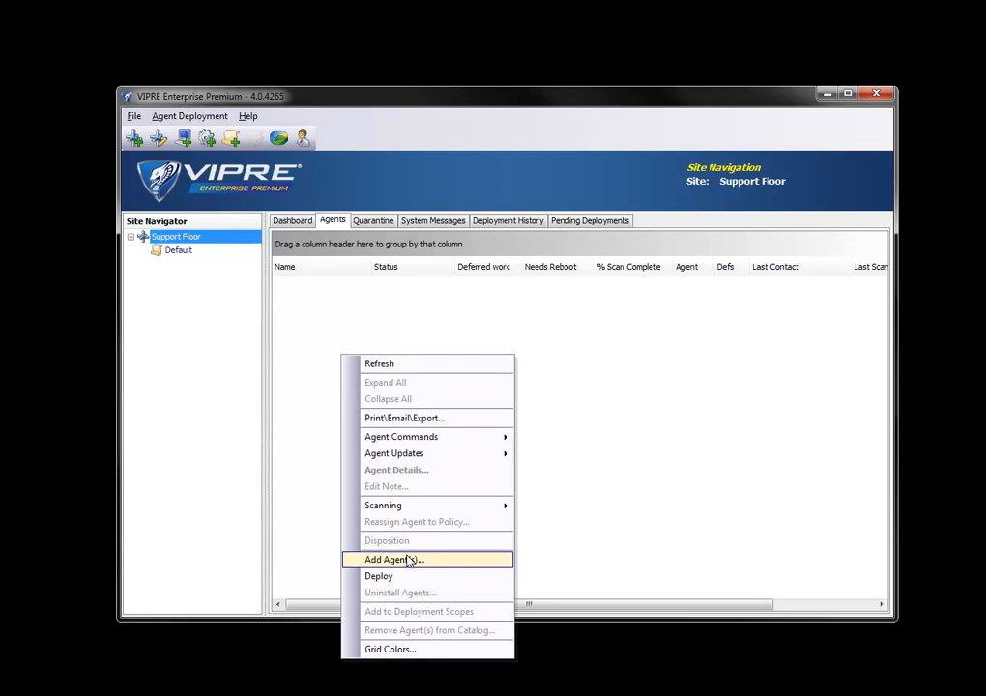
{"action": "left_click", "coordinate": [391, 561]}
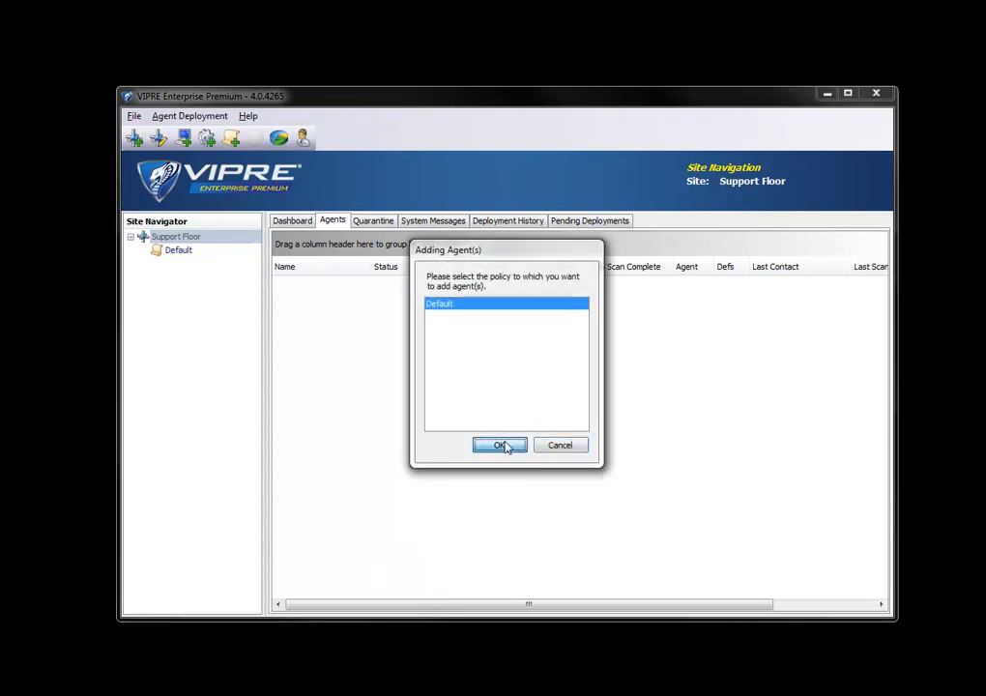
{"action": "left_click", "coordinate": [498, 445]}
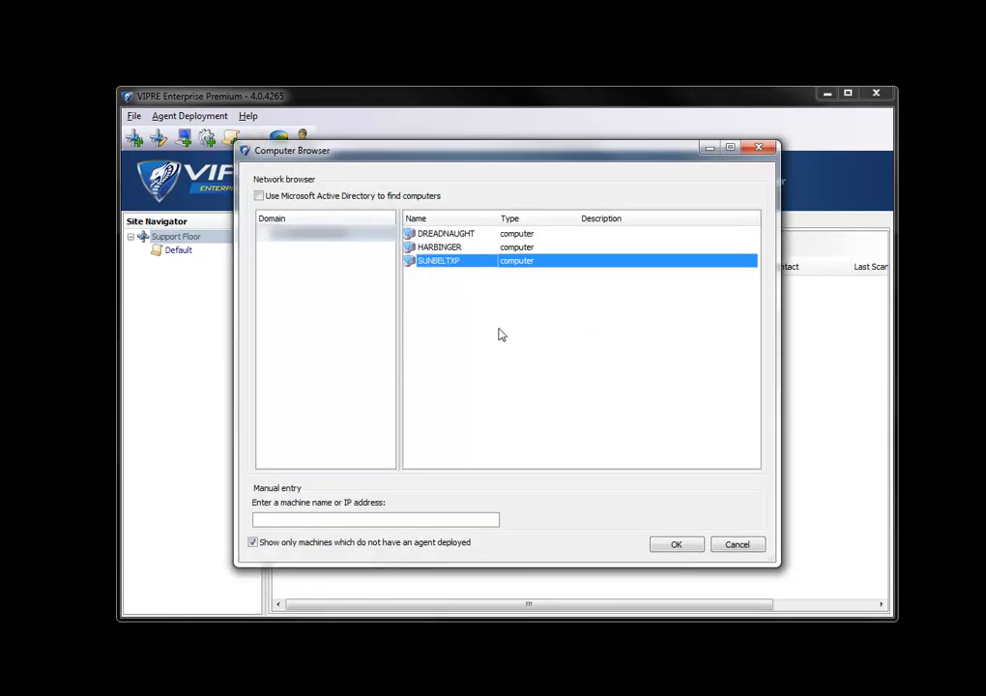
{"action": "left_click", "coordinate": [676, 546]}
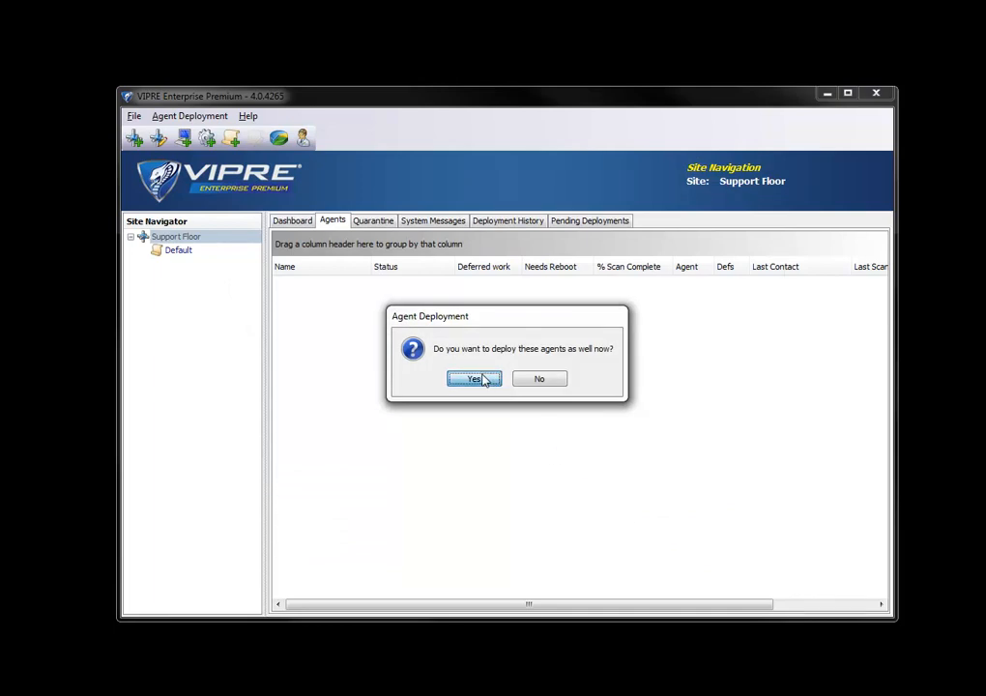
{"action": "left_click", "coordinate": [472, 377]}
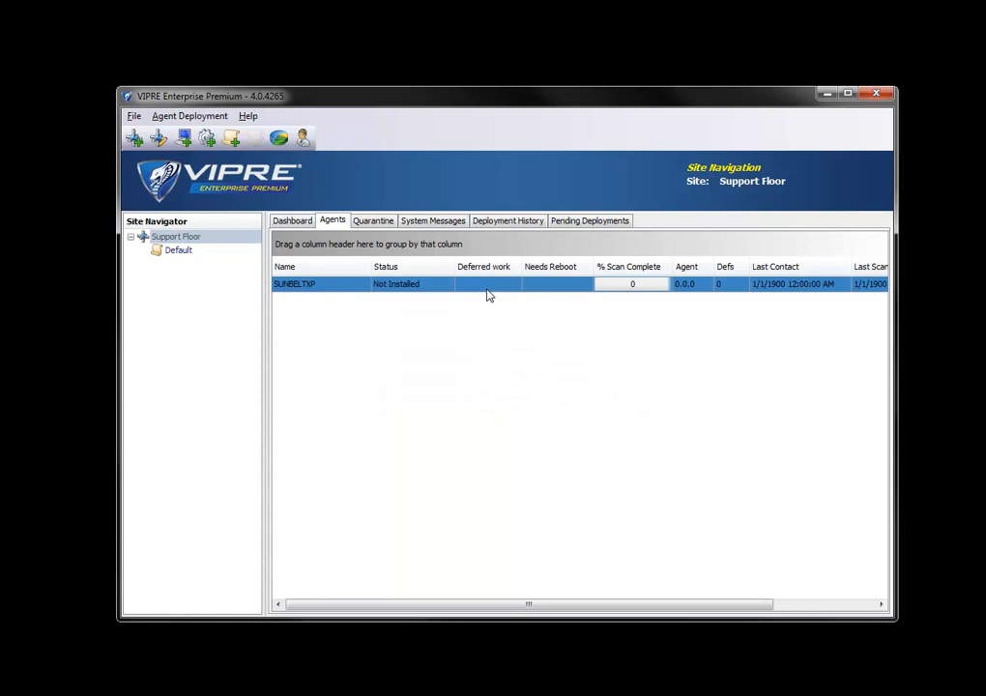
{"action": "mouse_move", "coordinate": [313, 290]}
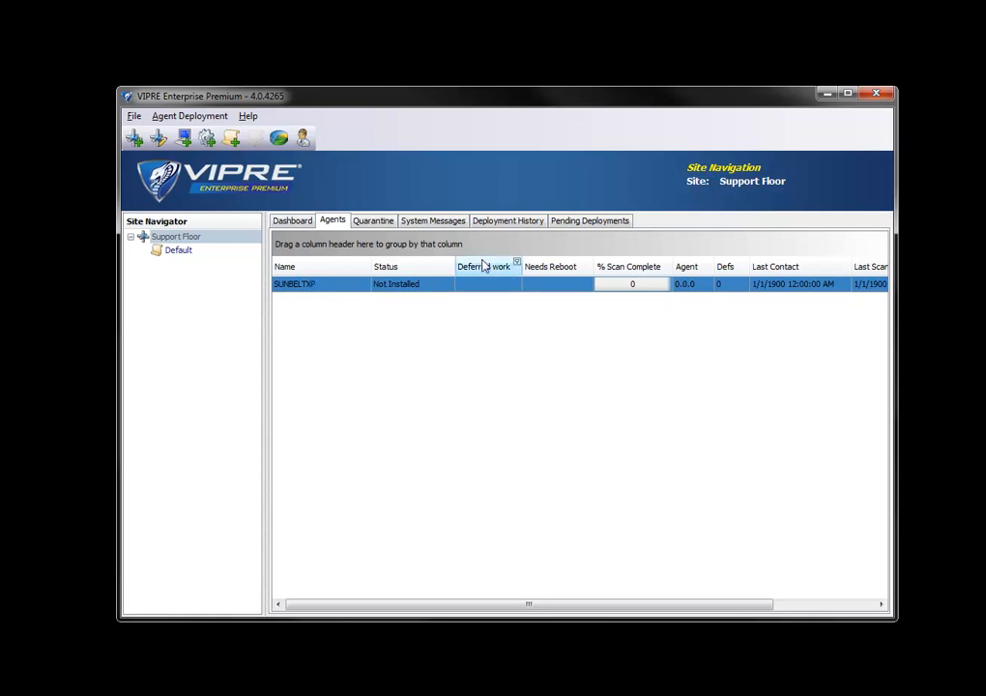
Step: Monitor Pending Deployments and Deployment History until the micro-installer reaches SUNBELTXP
{"action": "left_click", "coordinate": [589, 220]}
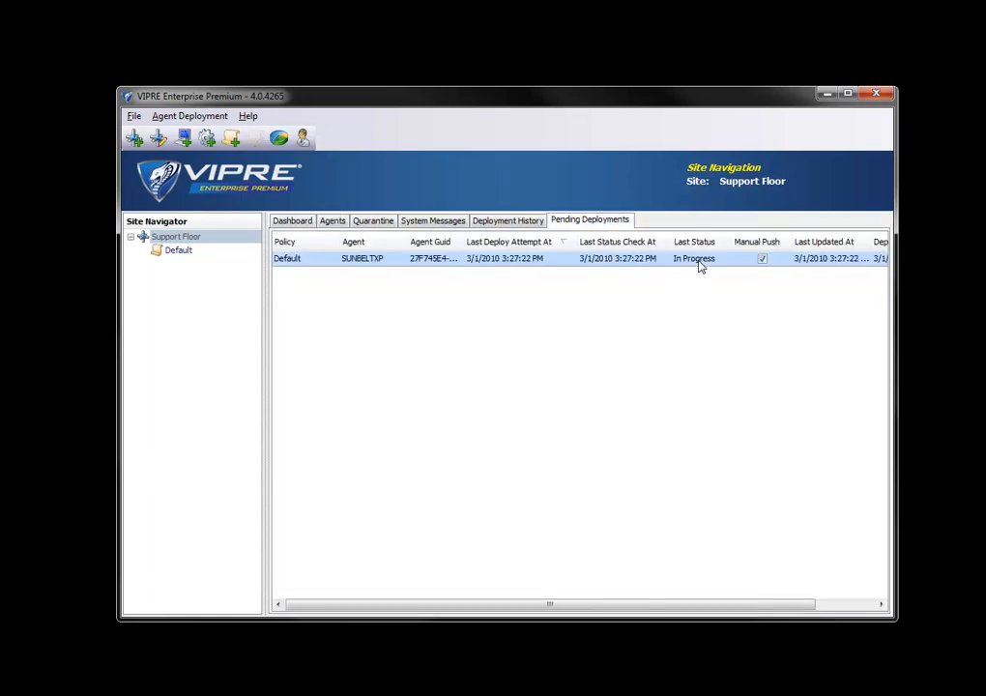
{"action": "mouse_move", "coordinate": [587, 263]}
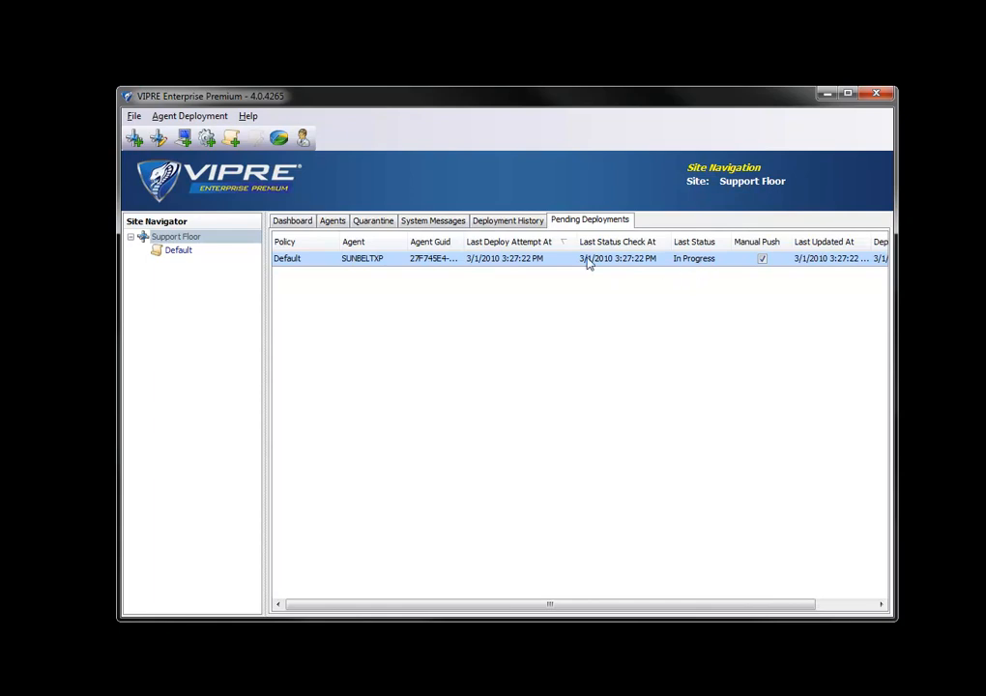
{"action": "left_click", "coordinate": [506, 220]}
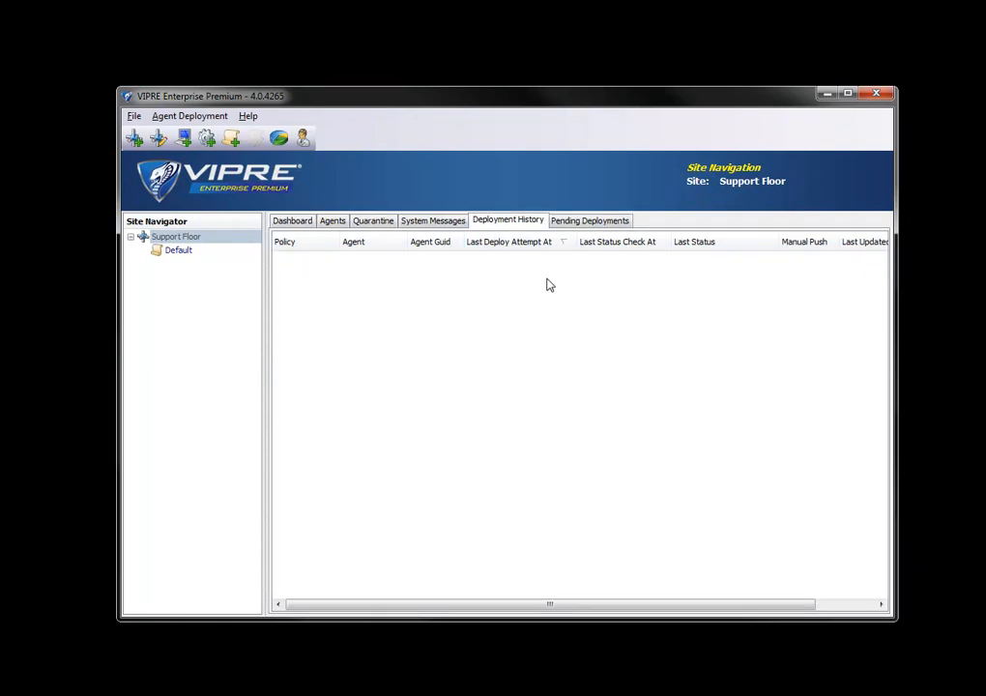
{"action": "left_click", "coordinate": [590, 221]}
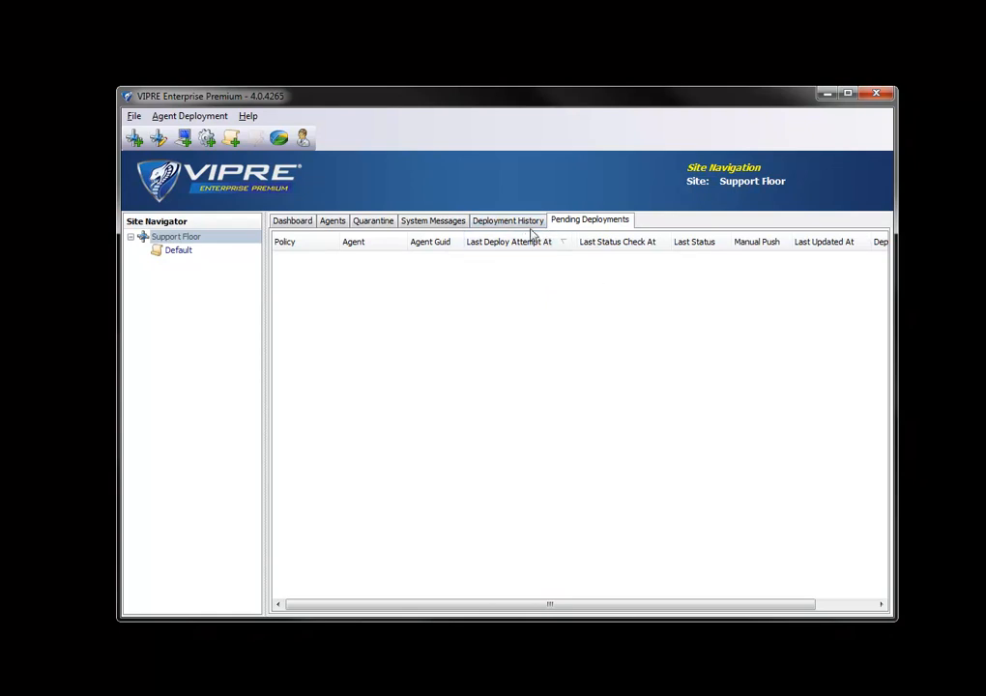
{"action": "left_click", "coordinate": [507, 220]}
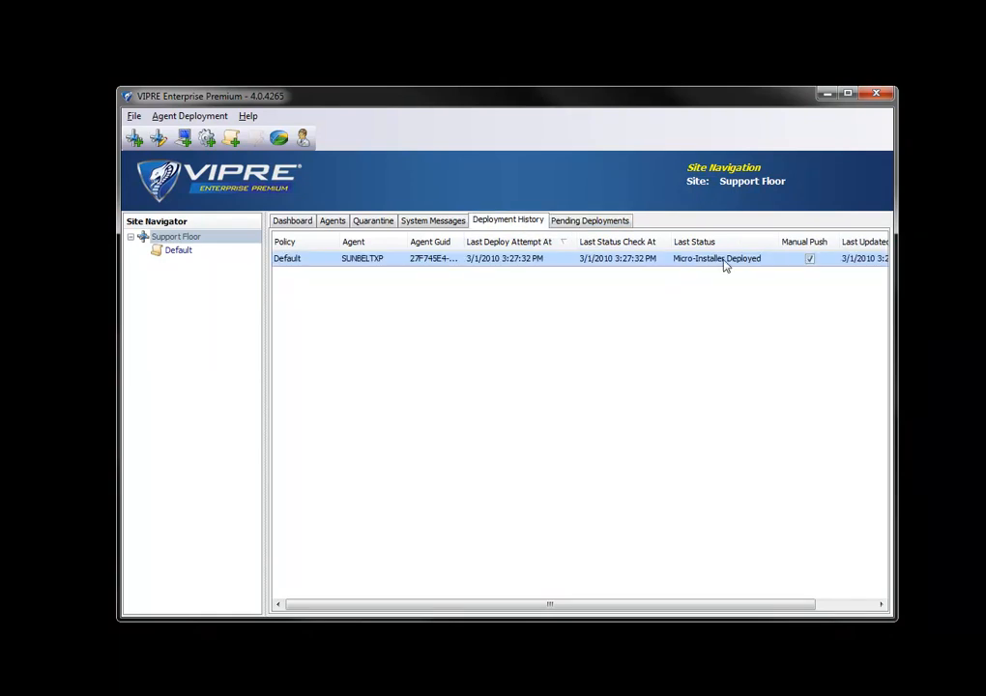
{"action": "mouse_move", "coordinate": [738, 268]}
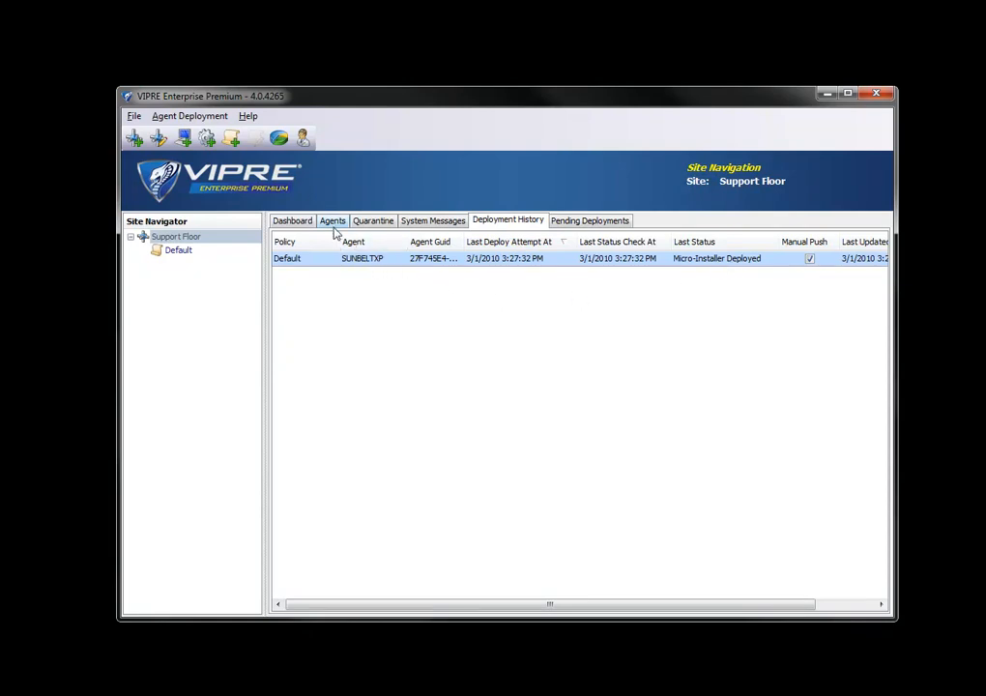
{"action": "left_click", "coordinate": [333, 220]}
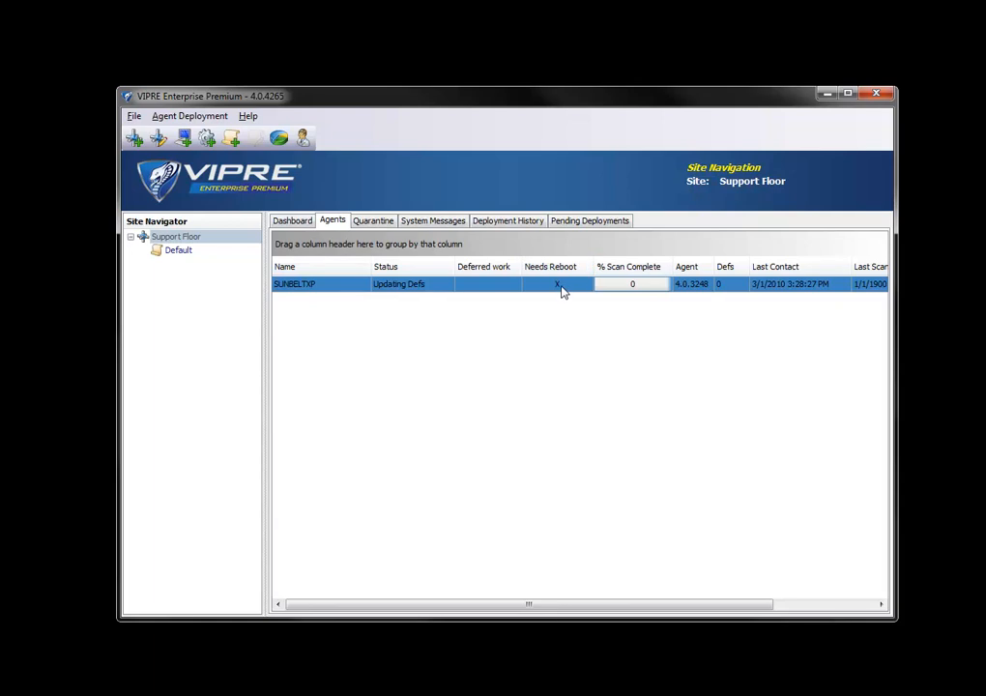
{"action": "mouse_move", "coordinate": [728, 288]}
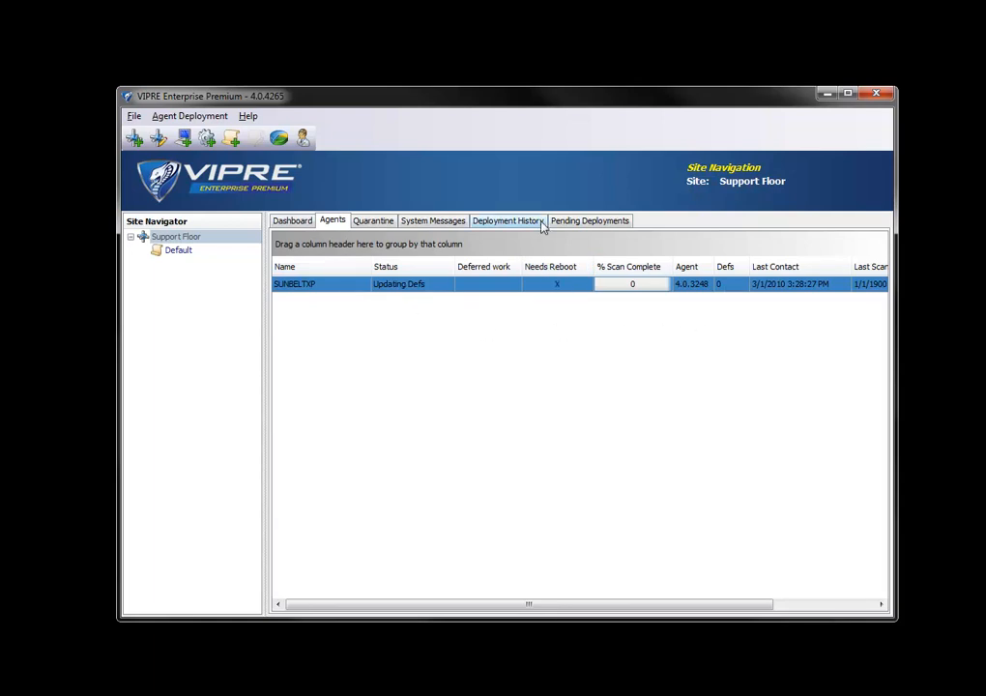
Step: Confirm no deployments remain pending and watch SUNBELTXP's definitions update in the Agents list
{"action": "left_click", "coordinate": [506, 220]}
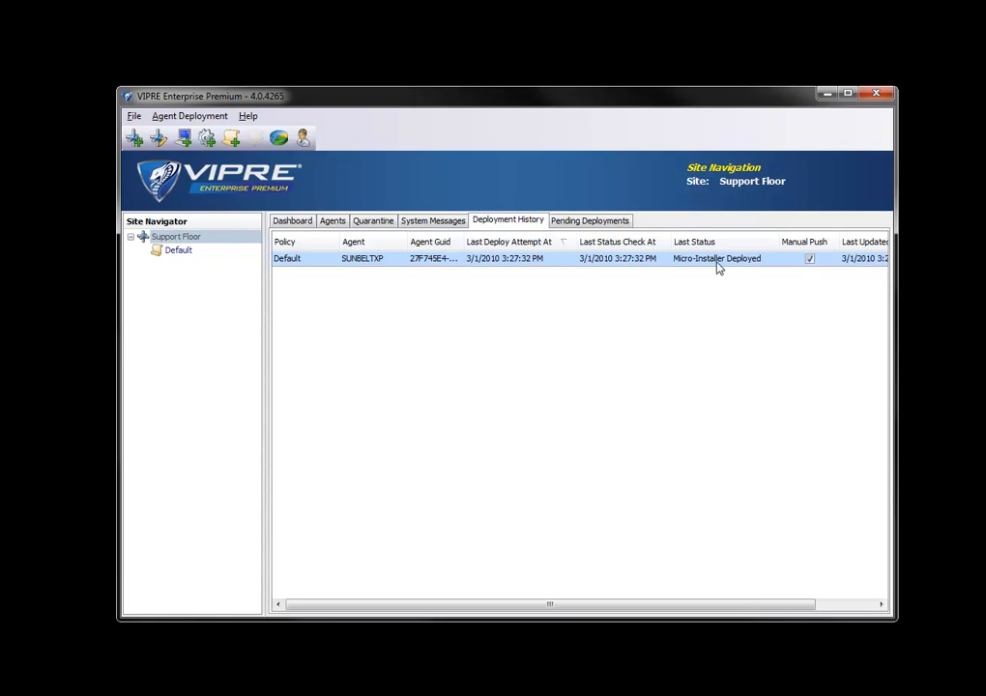
{"action": "left_click", "coordinate": [589, 220]}
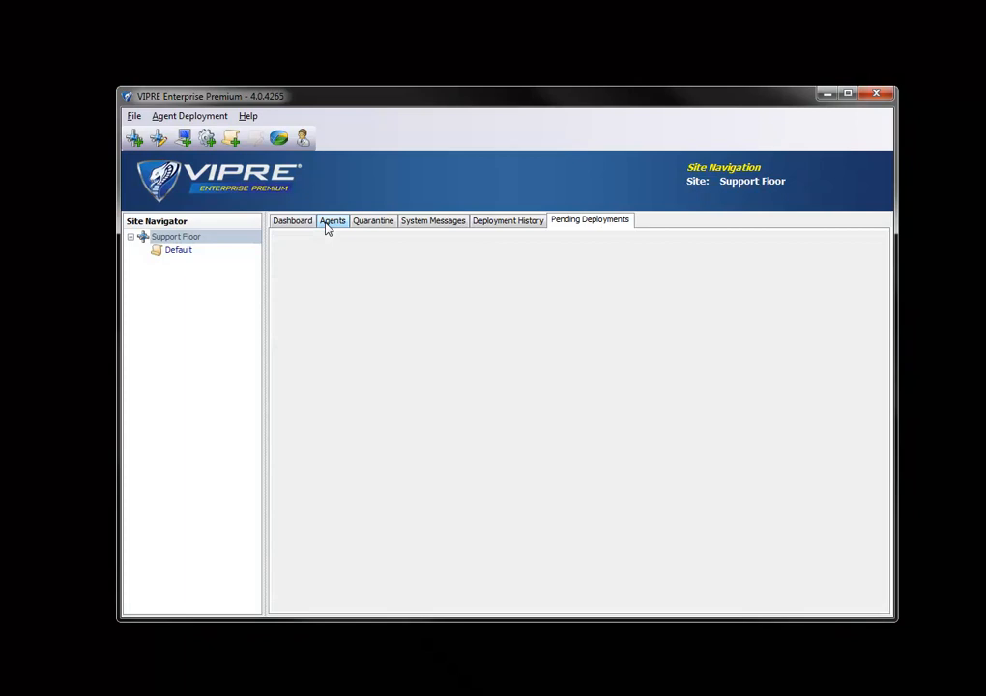
{"action": "left_click", "coordinate": [332, 220]}
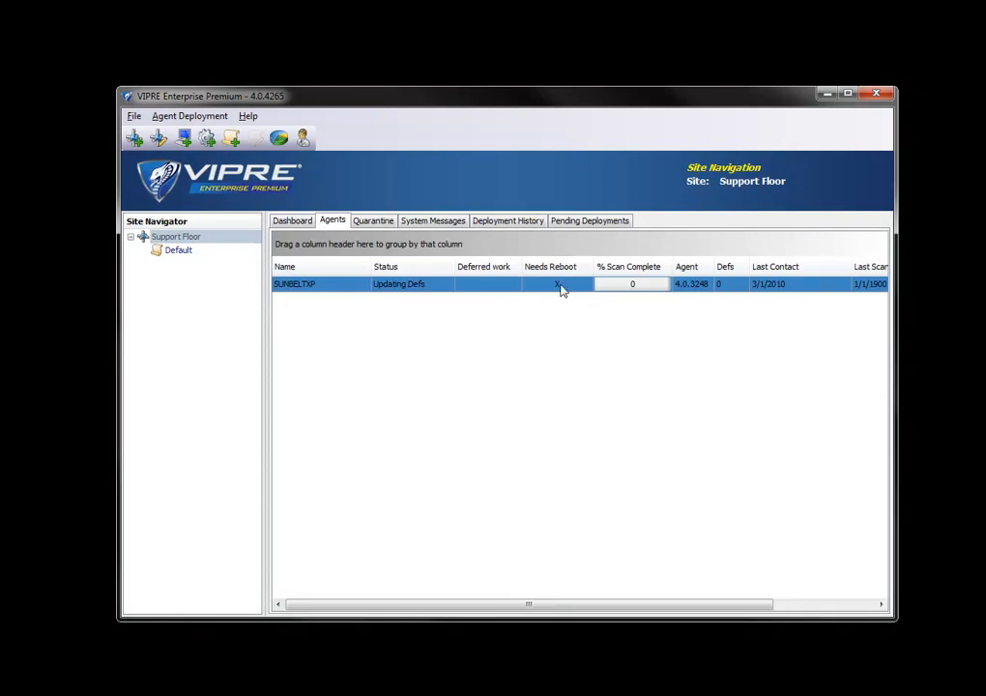
{"action": "mouse_move", "coordinate": [598, 308]}
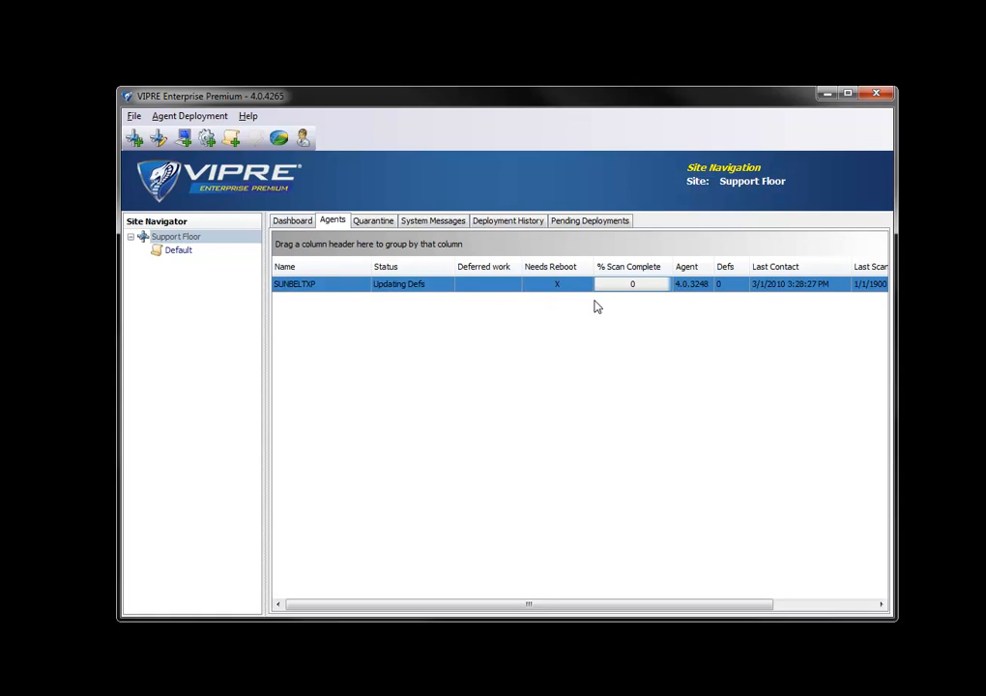
{"action": "mouse_move", "coordinate": [588, 308]}
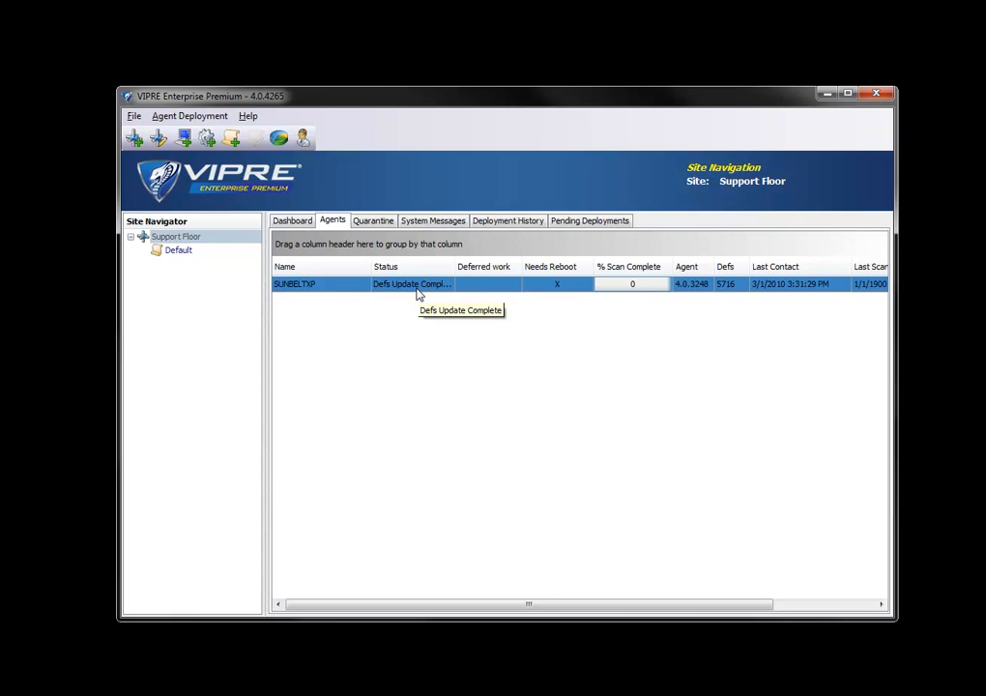
{"action": "mouse_move", "coordinate": [730, 292]}
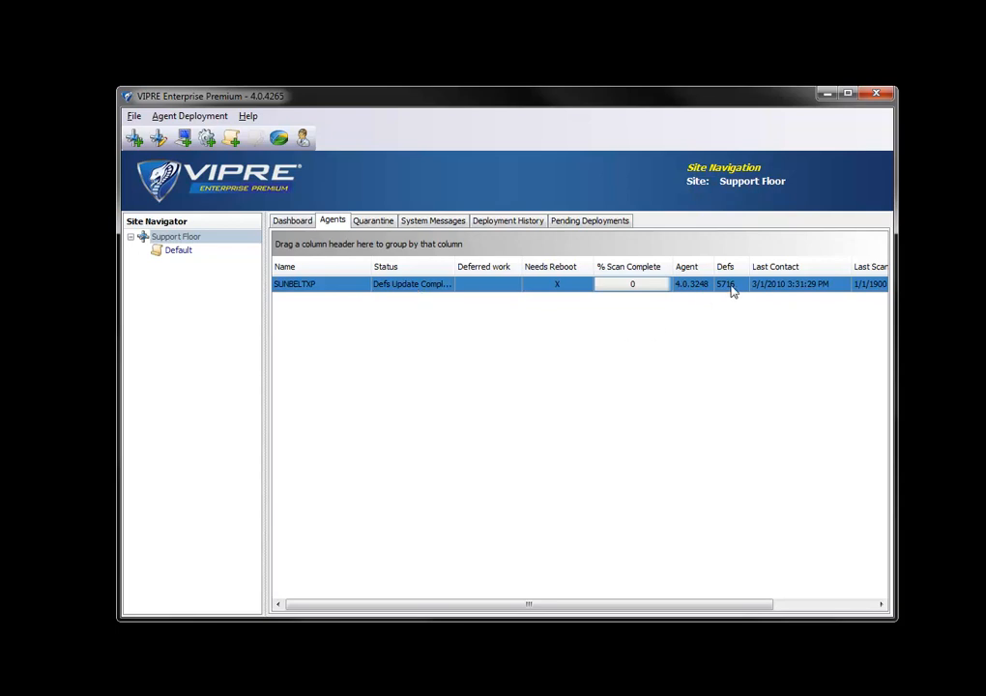
{"action": "mouse_move", "coordinate": [557, 298]}
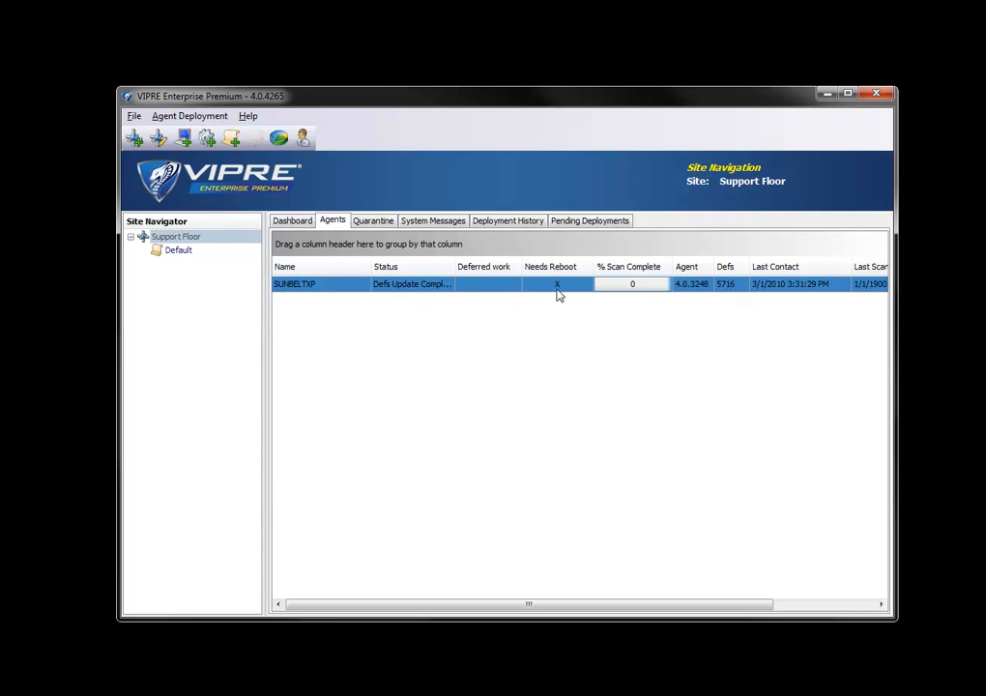
{"action": "mouse_move", "coordinate": [564, 290]}
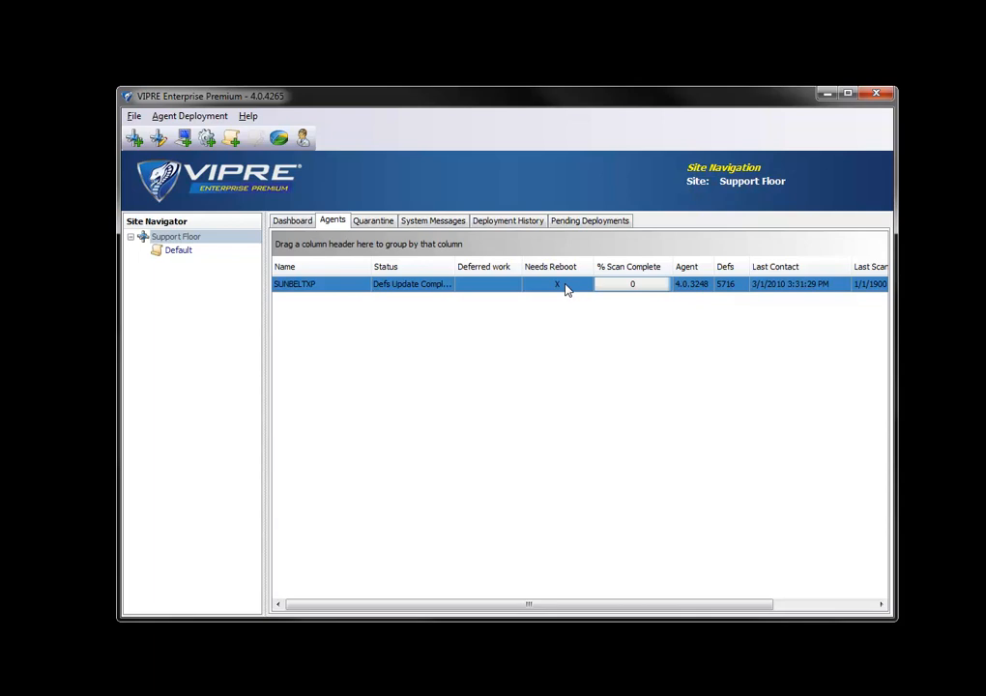
Step: Issue a forced remote restart with a 60-second warning to the SUNBELTXP agent
{"action": "right_click", "coordinate": [565, 283]}
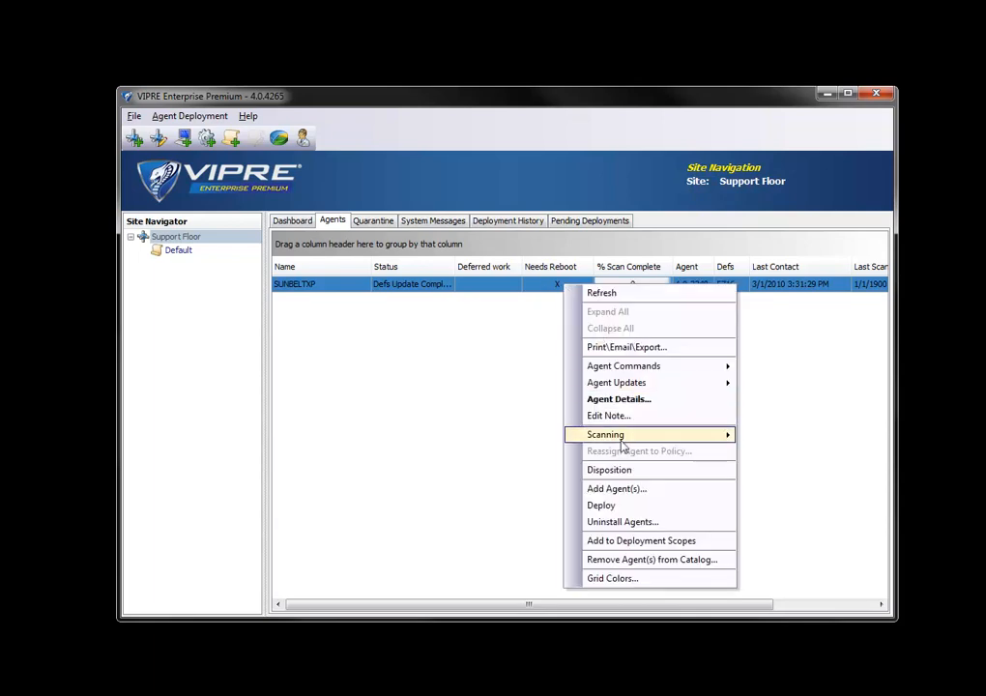
{"action": "mouse_move", "coordinate": [622, 365]}
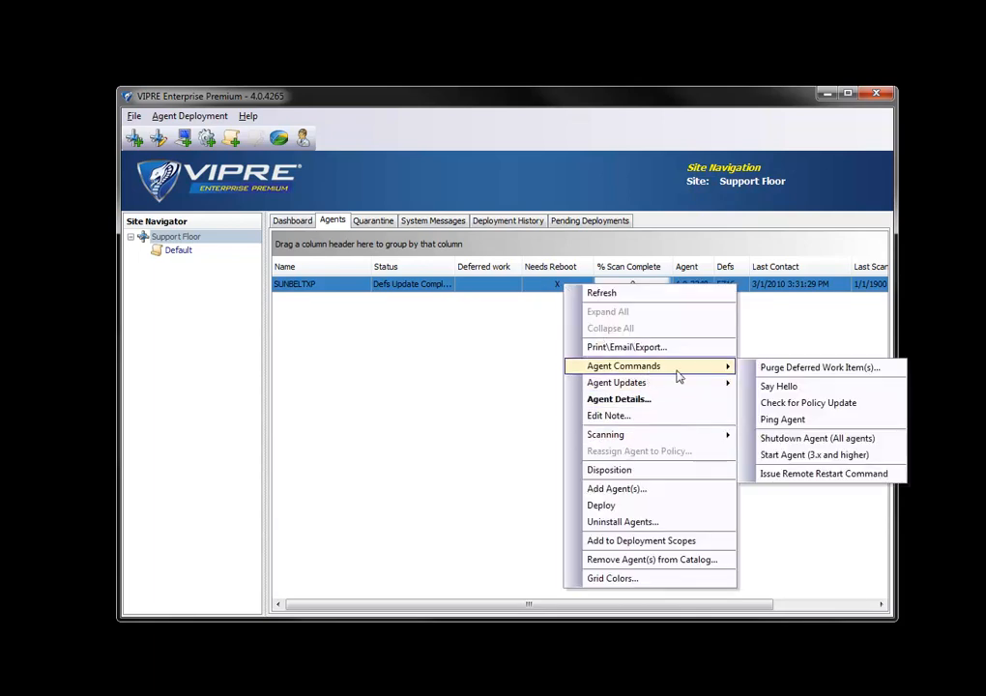
{"action": "left_click", "coordinate": [824, 472]}
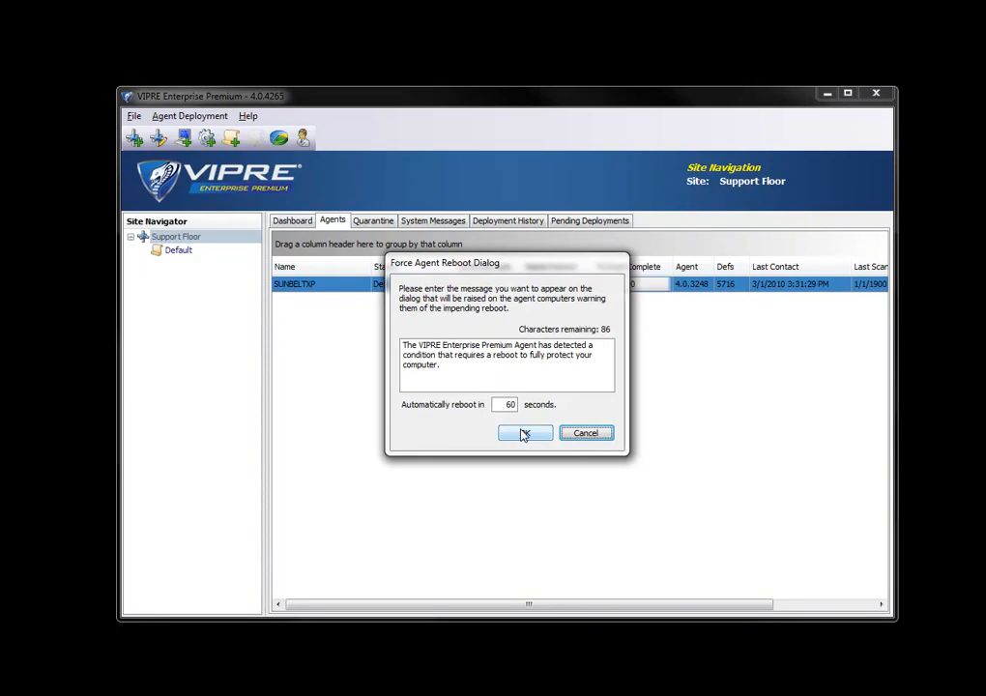
{"action": "left_click", "coordinate": [526, 433]}
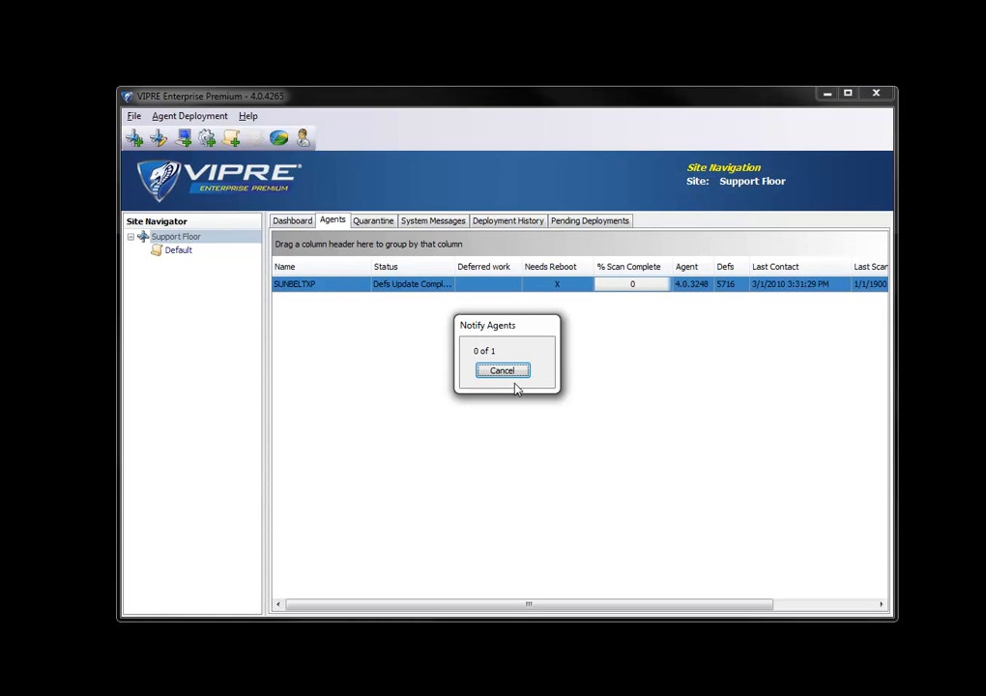
{"action": "left_click", "coordinate": [502, 371]}
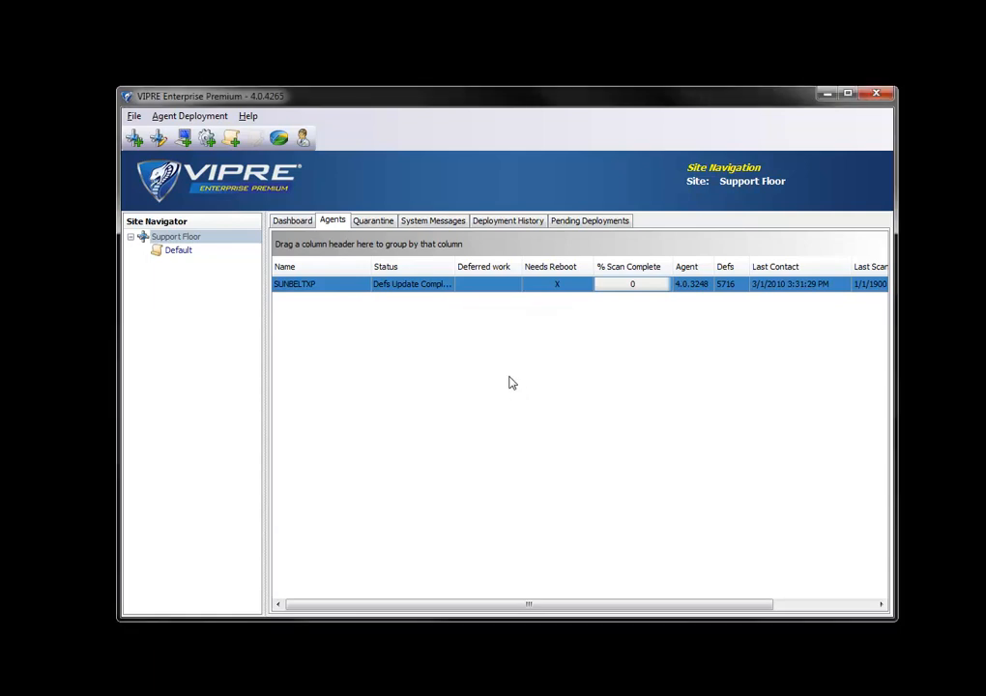
Step: Under the Default policy, start a scan on the now-Installed SUNBELTXP agent
{"action": "left_click", "coordinate": [178, 249]}
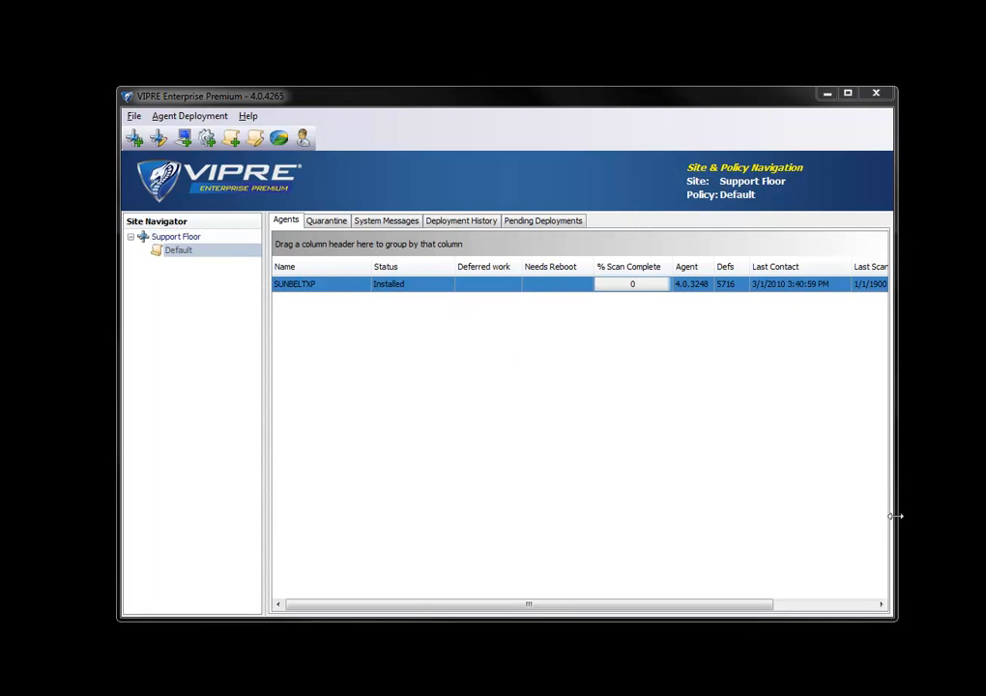
{"action": "mouse_move", "coordinate": [338, 292]}
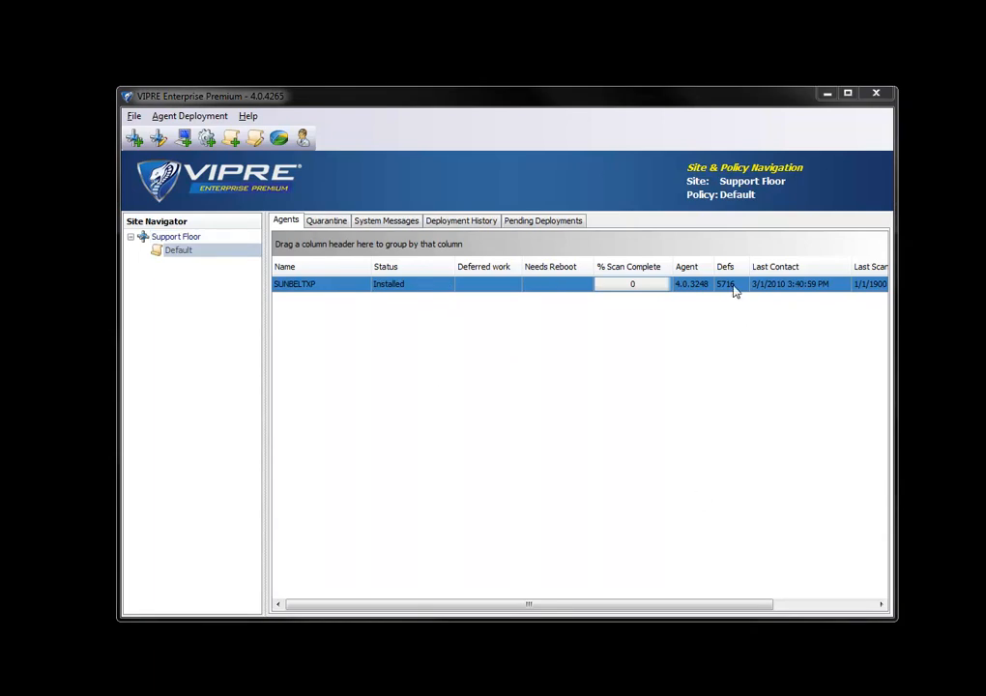
{"action": "mouse_move", "coordinate": [688, 292]}
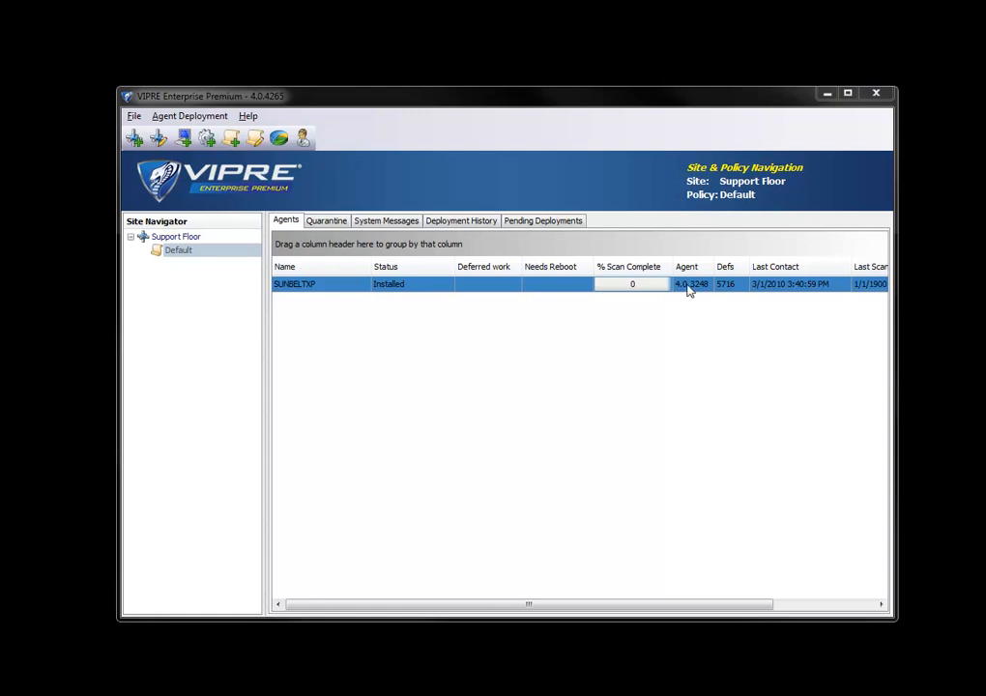
{"action": "mouse_move", "coordinate": [545, 278]}
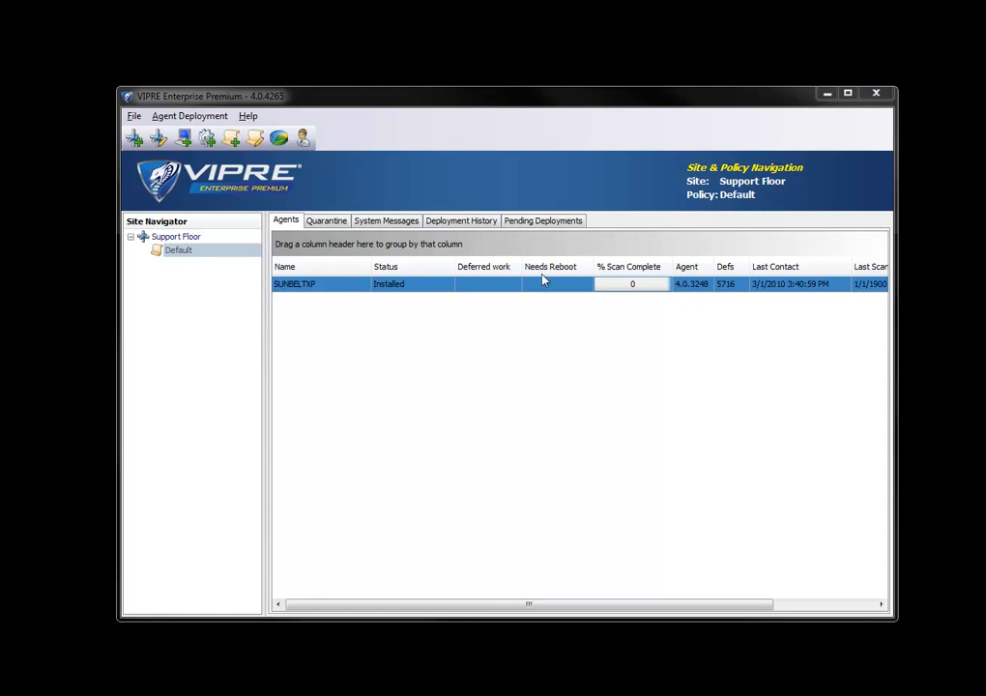
{"action": "mouse_move", "coordinate": [559, 294]}
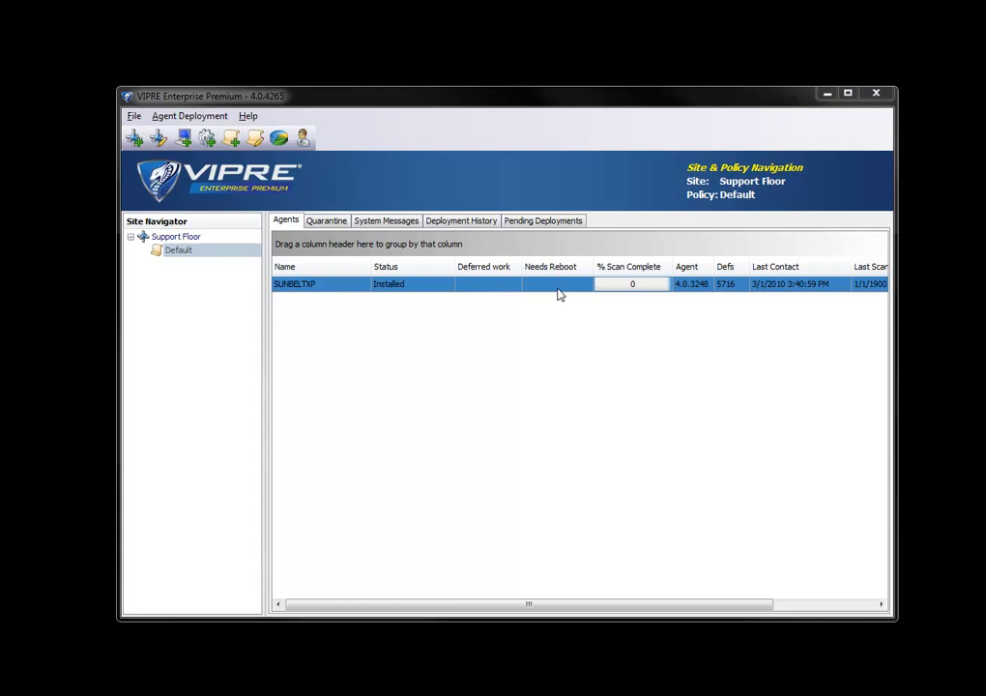
{"action": "right_click", "coordinate": [559, 282]}
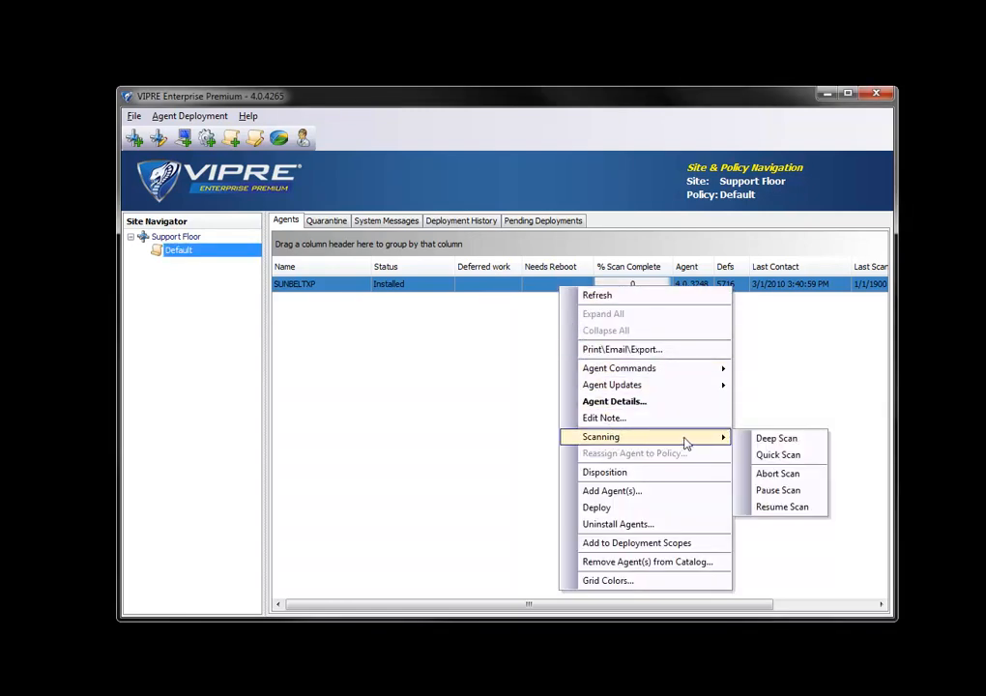
{"action": "left_click", "coordinate": [778, 455]}
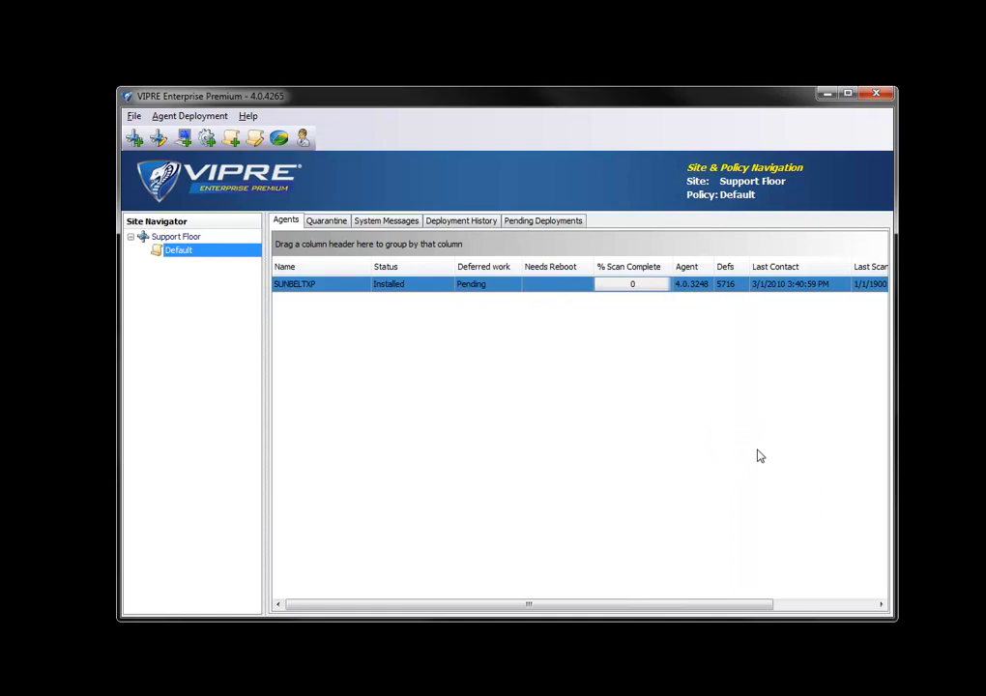
{"action": "mouse_move", "coordinate": [530, 315]}
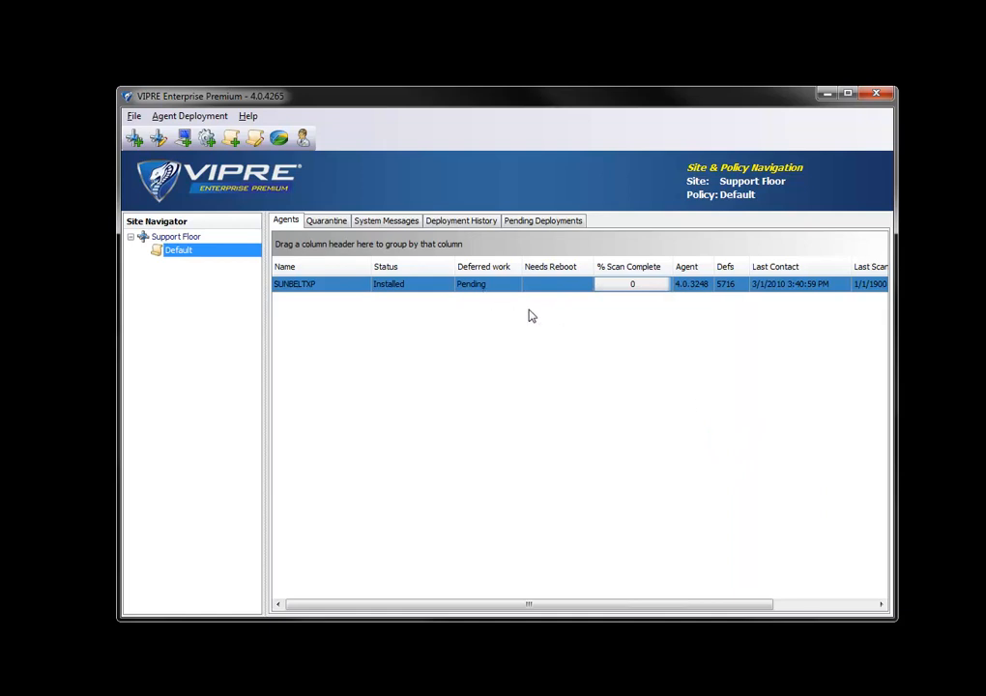
{"action": "mouse_move", "coordinate": [642, 361]}
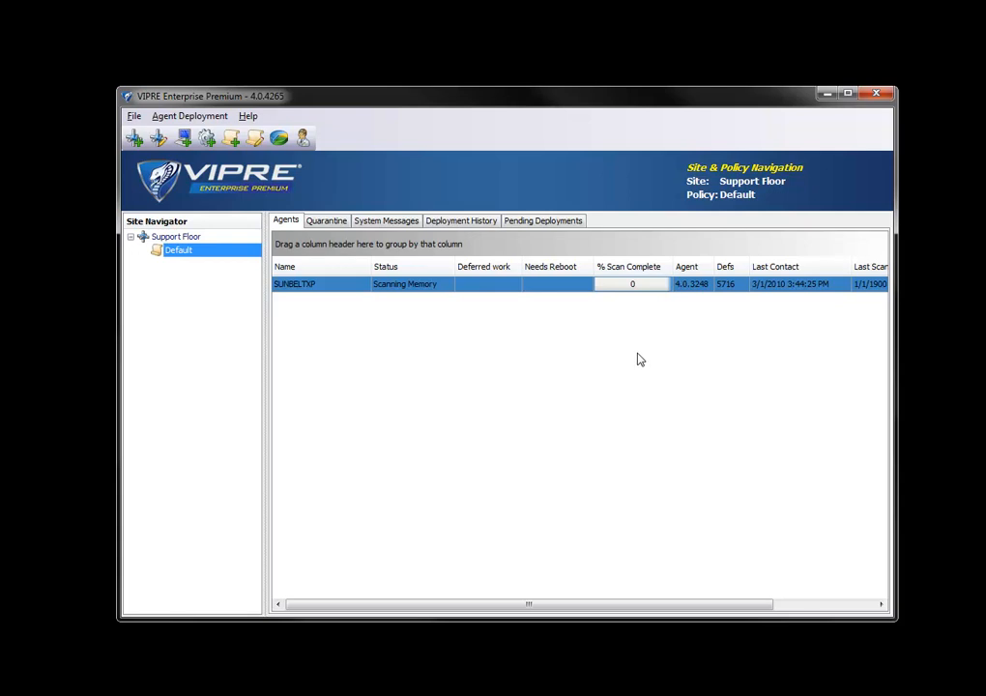
{"action": "mouse_move", "coordinate": [638, 356]}
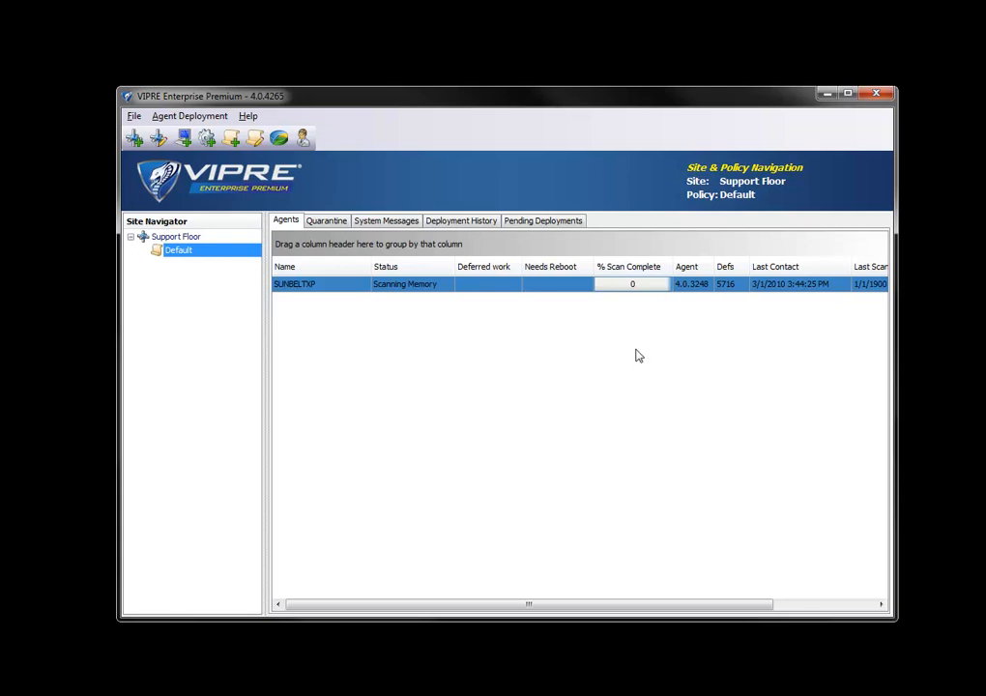
{"action": "mouse_move", "coordinate": [646, 354]}
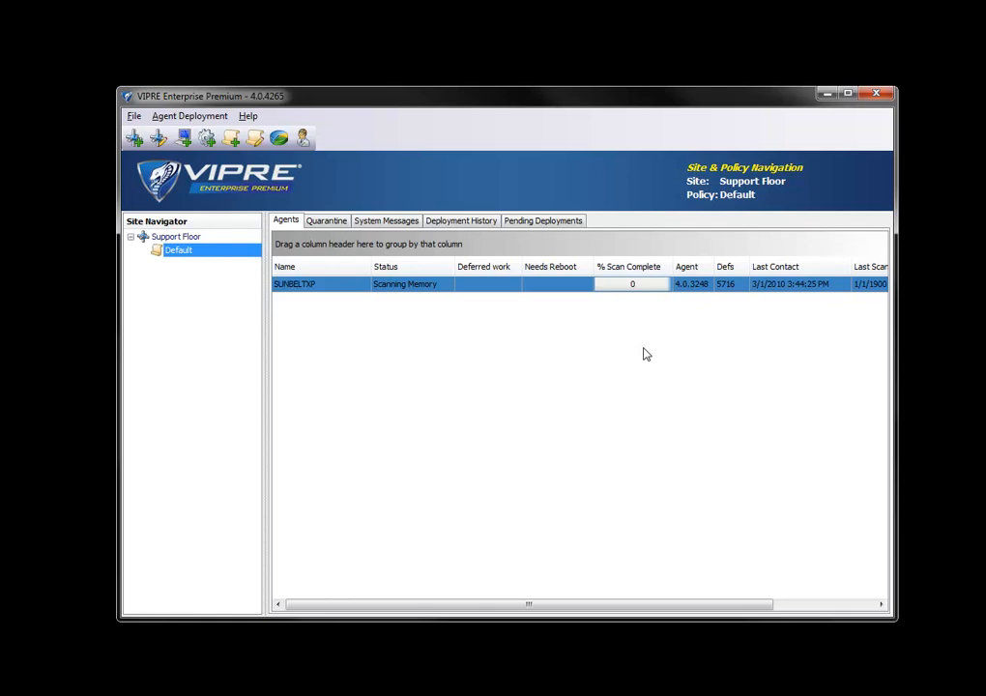